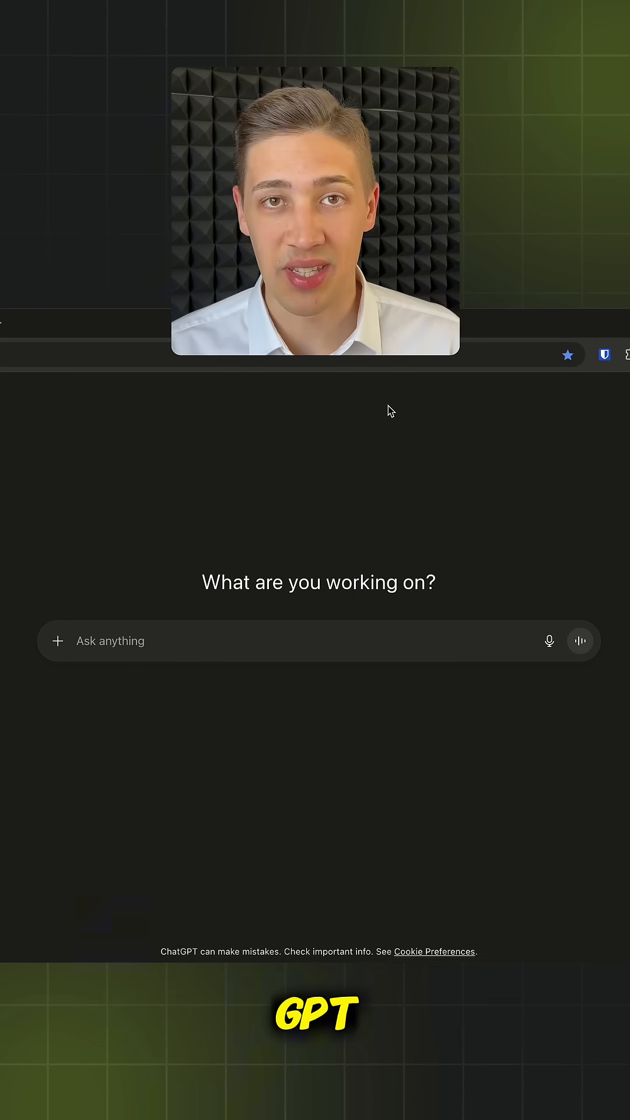
# Step: Type a request for help writing a Deep Research prompt on AI consulting market trends
pyautogui.write('Help me write the perfect prompt for the Deep Research function. I want to create a report on how to market trends in AI consulting. Ask me any questions that are relevant to make the report as good as possible.')
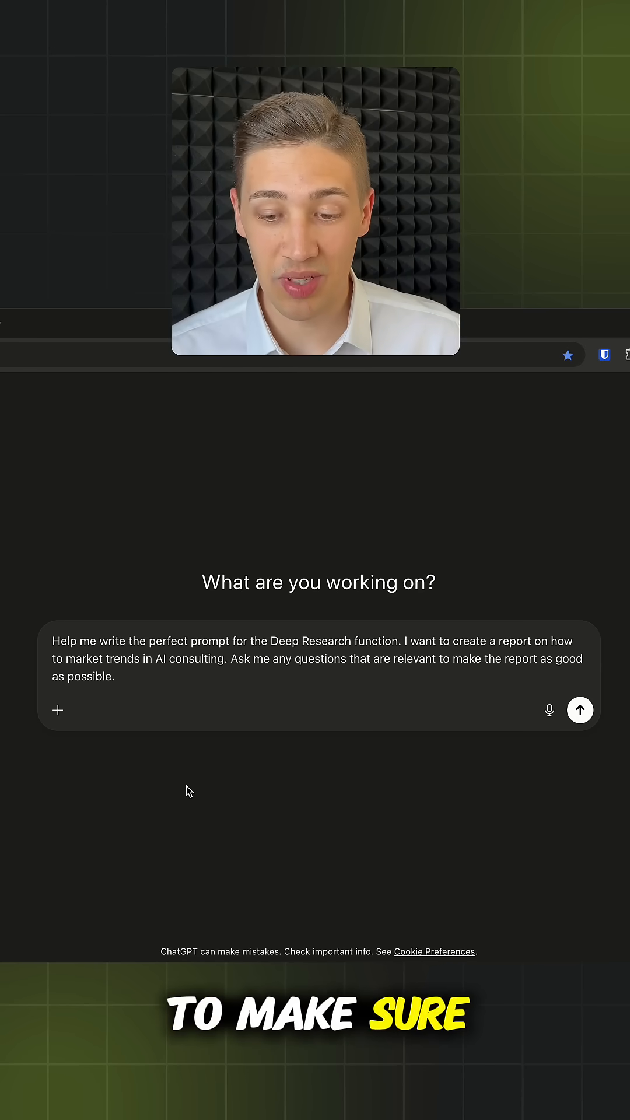
# Step: Send the request and scroll through ChatGPT's generated Deep Research prompt
pyautogui.click(580, 710)
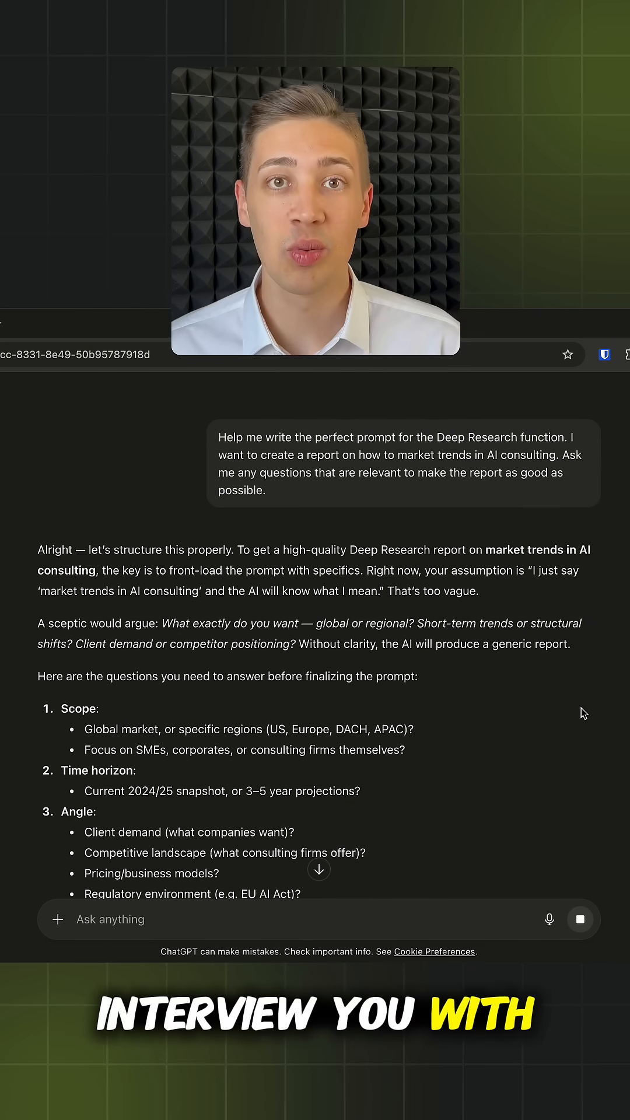
pyautogui.scroll(-3)
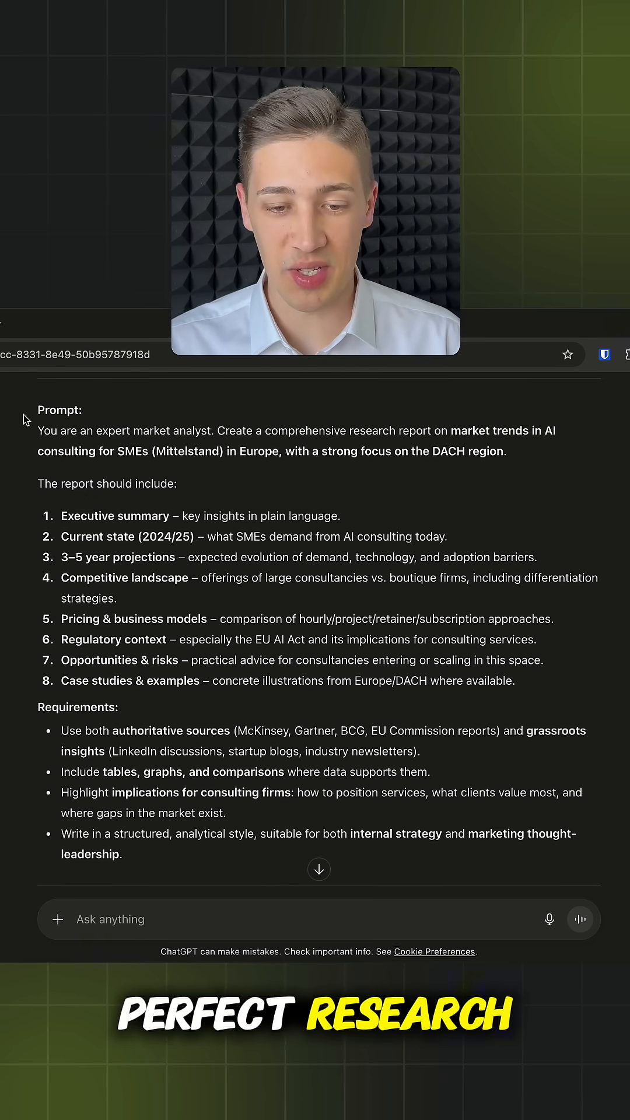
# Step: Open the context menu on the selected market-analyst prompt text to copy it
pyautogui.rightClick(131, 732)
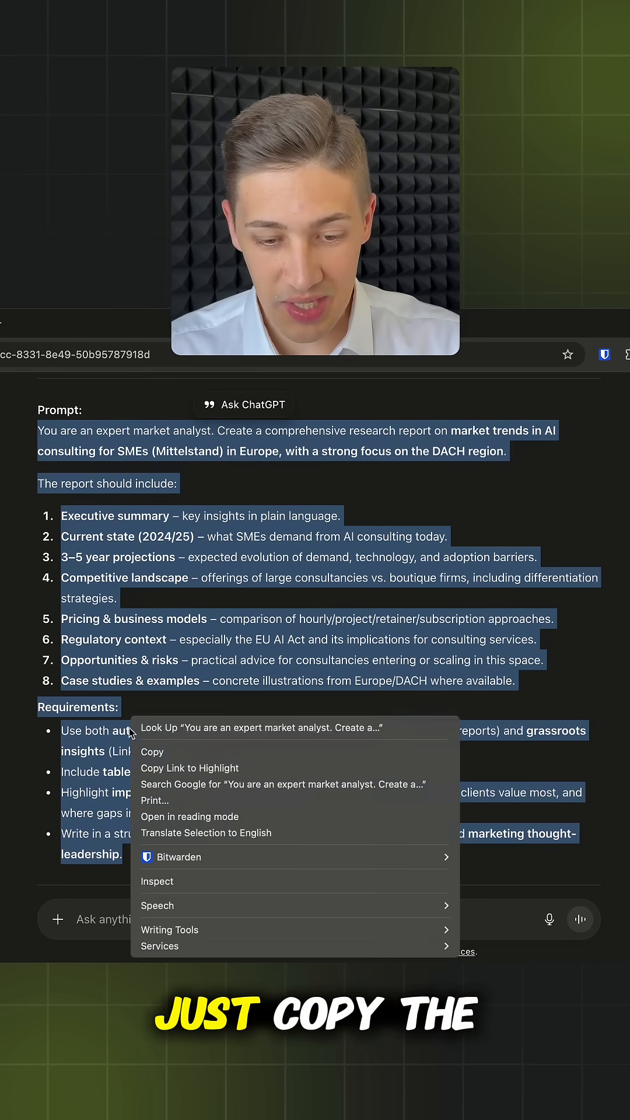